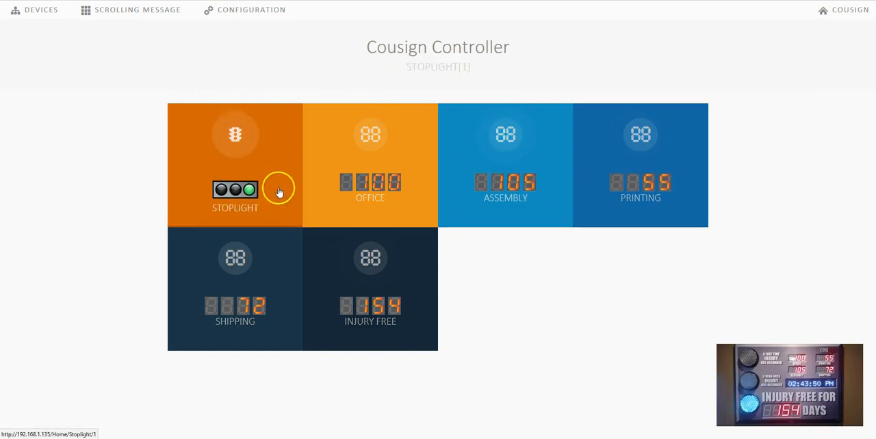
Step: Open the STOPLIGHT device's settings page from the Devices overview
{"action": "left_click", "coordinate": [370, 288]}
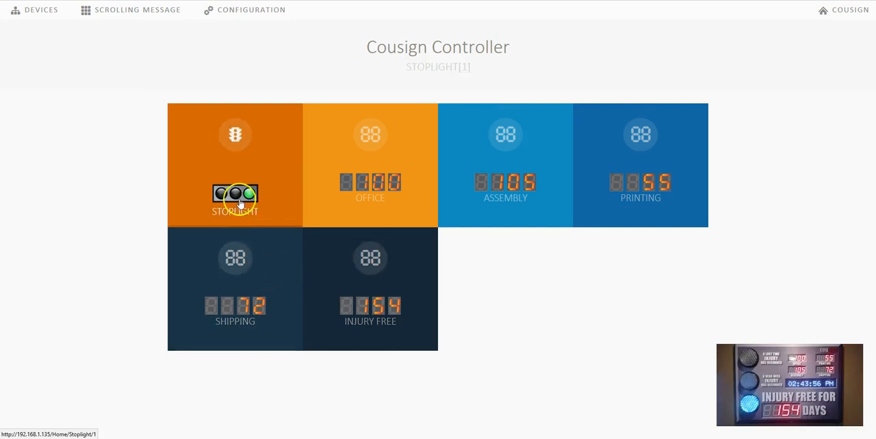
{"action": "left_click", "coordinate": [371, 198]}
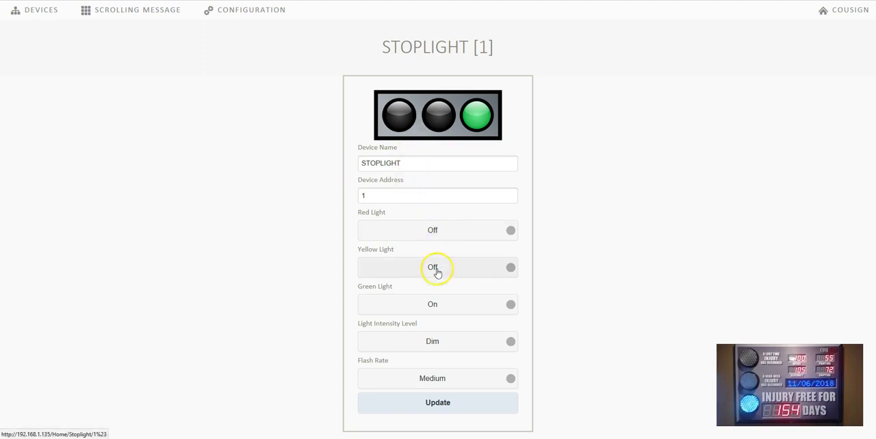
{"action": "mouse_move", "coordinate": [441, 308]}
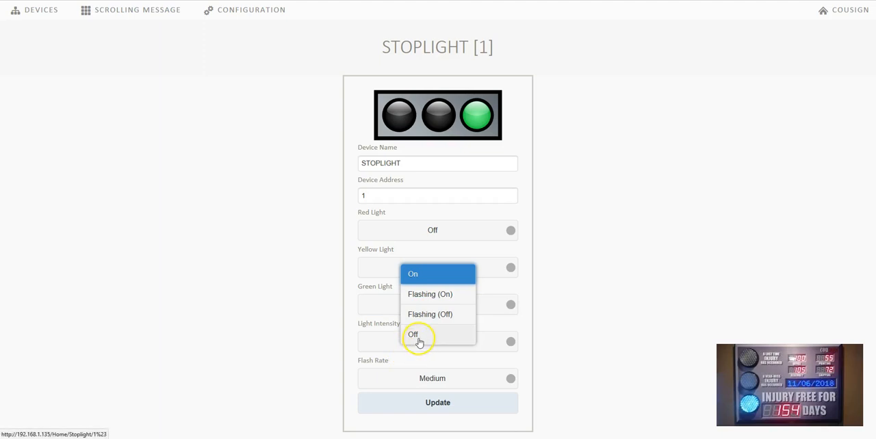
Step: Turn the green light off and the red light on, then return to the devices list
{"action": "left_click", "coordinate": [414, 334]}
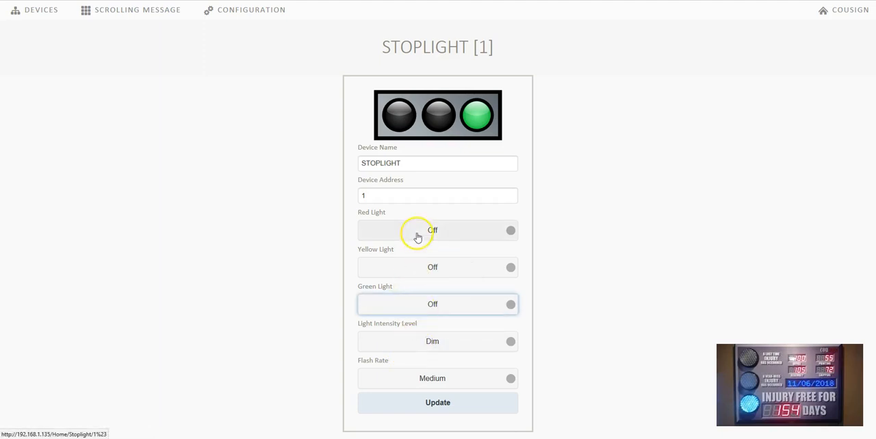
{"action": "left_click", "coordinate": [437, 230]}
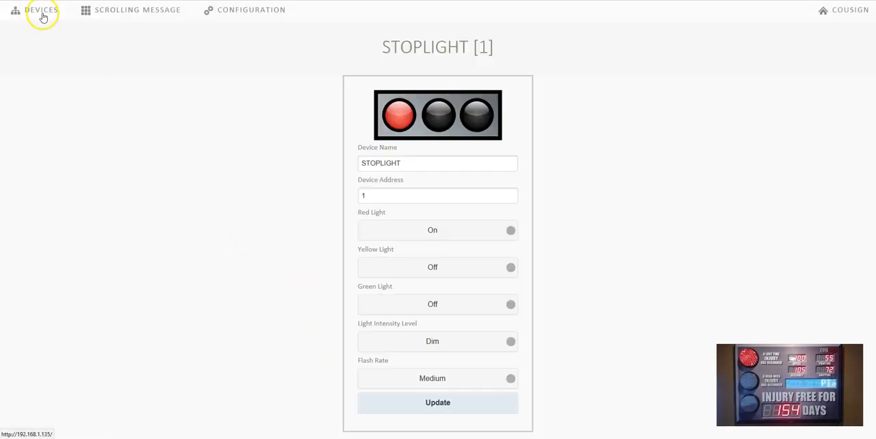
{"action": "left_click", "coordinate": [40, 9]}
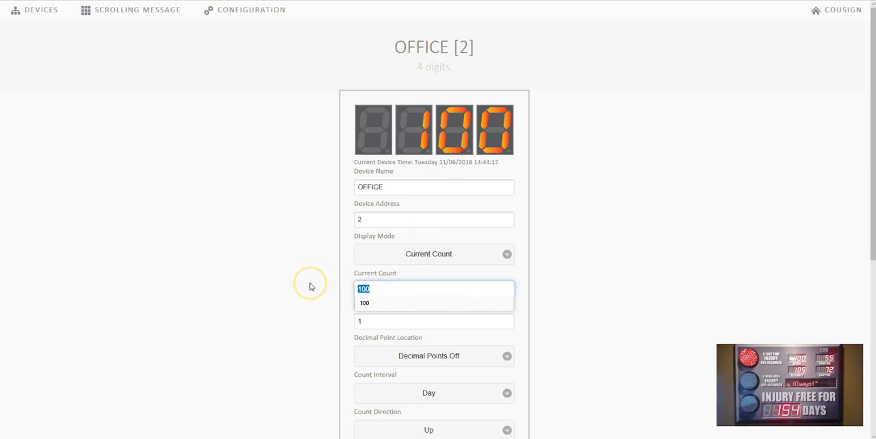
Step: Set the OFFICE counter's current count to 0 and review its remaining settings
{"action": "scroll", "scroll_direction": "down", "scroll_amount": 3}
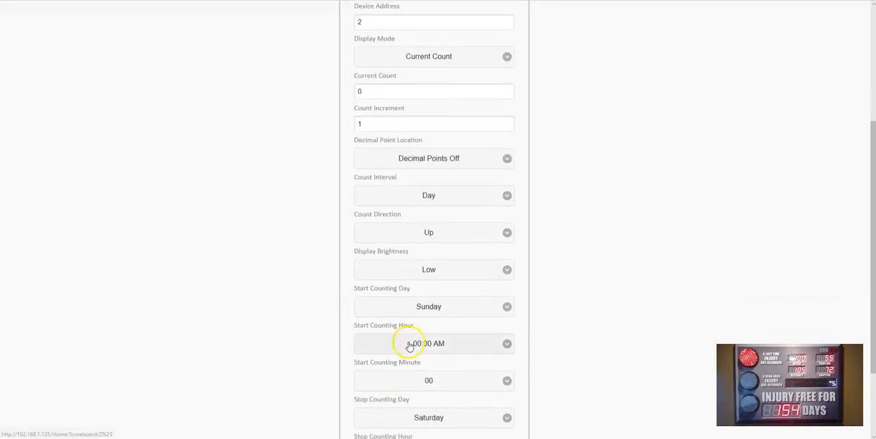
{"action": "scroll", "scroll_direction": "down", "scroll_amount": 3}
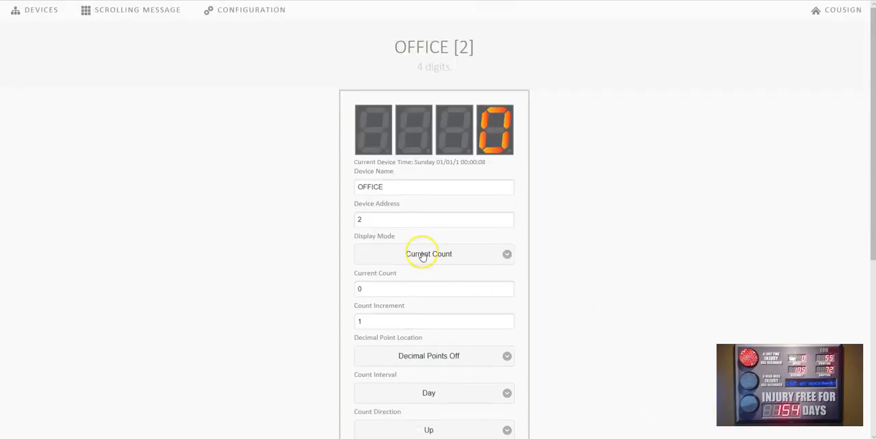
{"action": "mouse_move", "coordinate": [154, 10]}
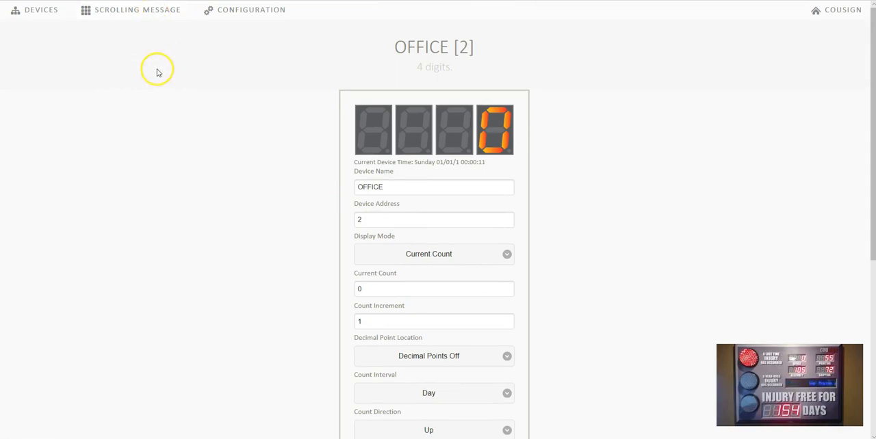
{"action": "left_click", "coordinate": [137, 9]}
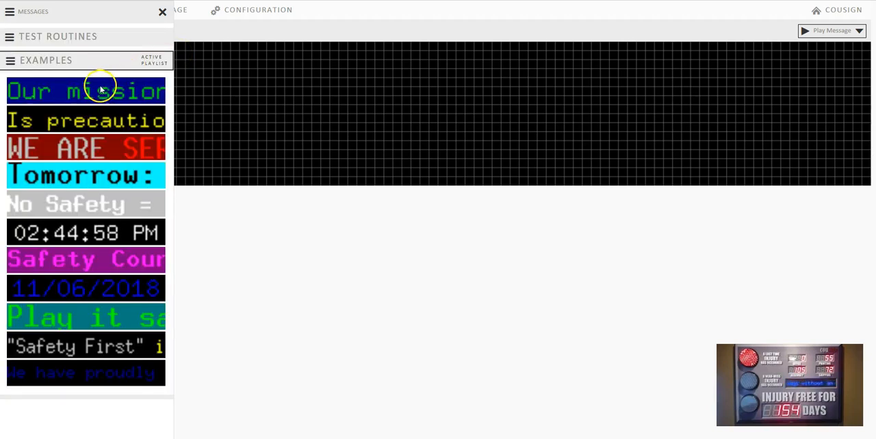
{"action": "mouse_move", "coordinate": [56, 152]}
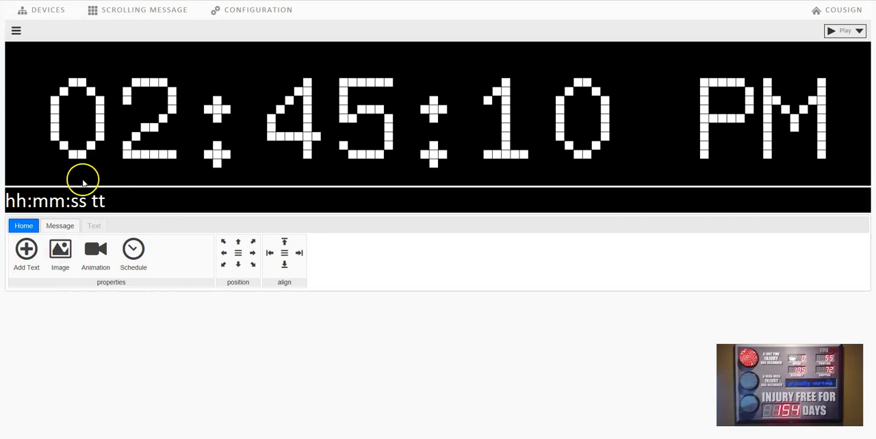
Step: Set the clock text's foreground colour to red
{"action": "left_click", "coordinate": [93, 226]}
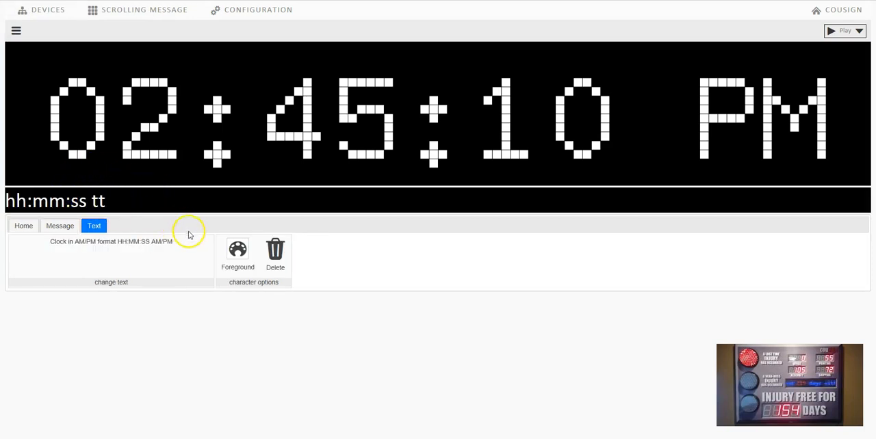
{"action": "left_click", "coordinate": [238, 253]}
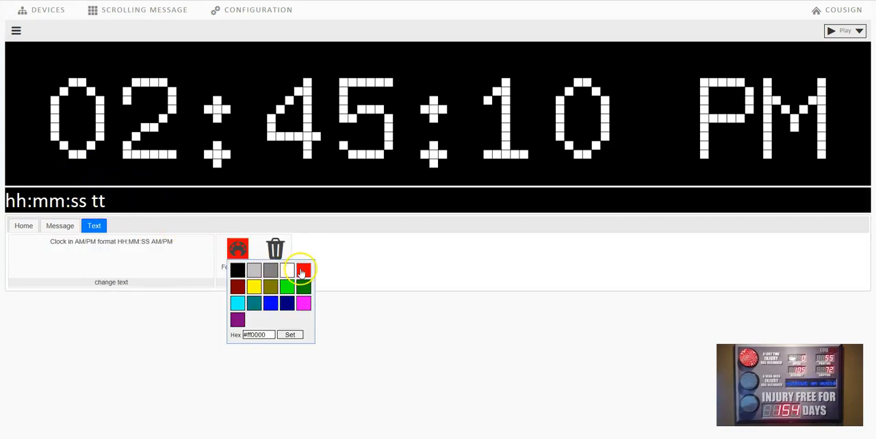
{"action": "left_click", "coordinate": [303, 270]}
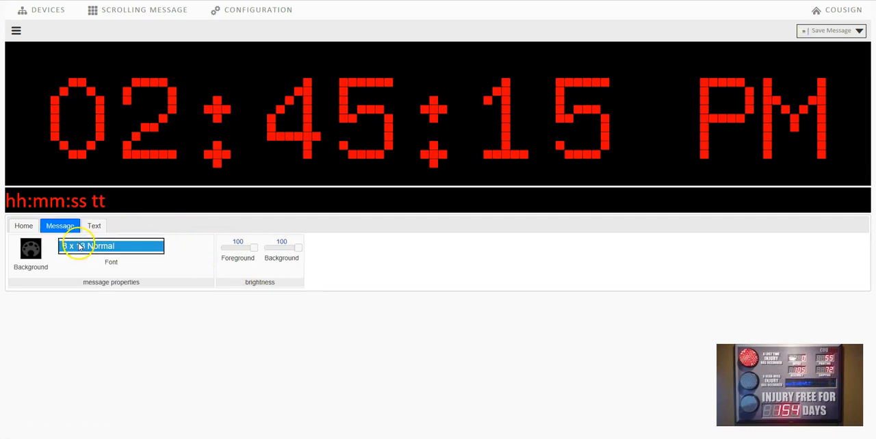
Step: Set the message font to 9 x 15 Bold and save the clock message
{"action": "left_click", "coordinate": [111, 246]}
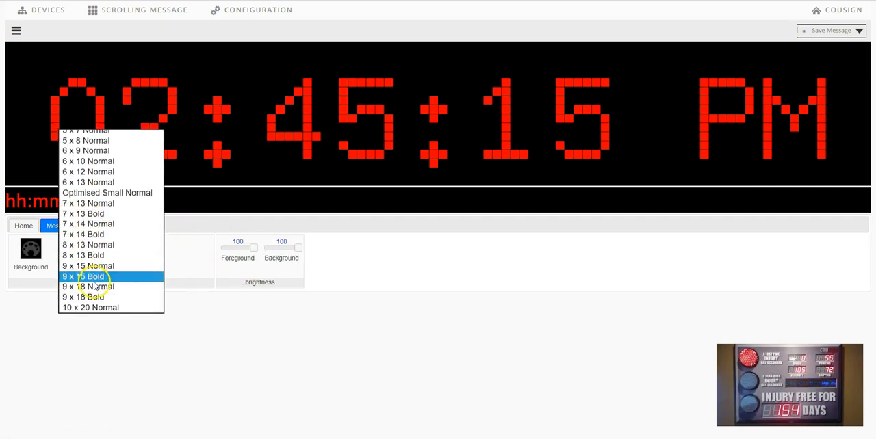
{"action": "left_click", "coordinate": [87, 277]}
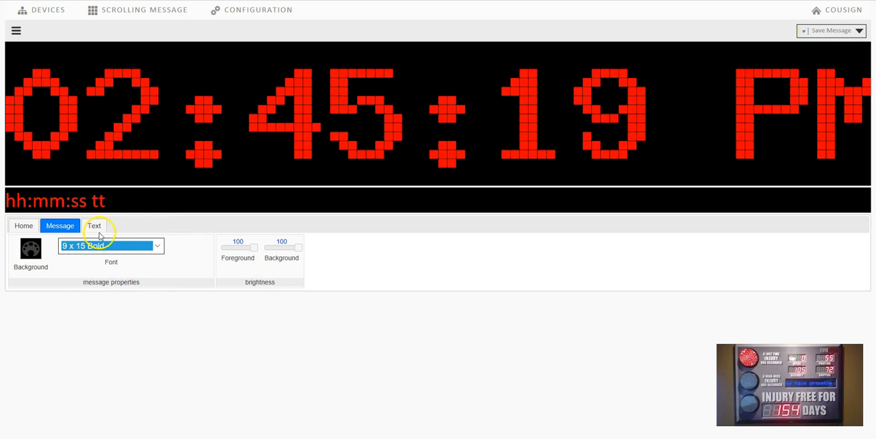
{"action": "left_click", "coordinate": [23, 226]}
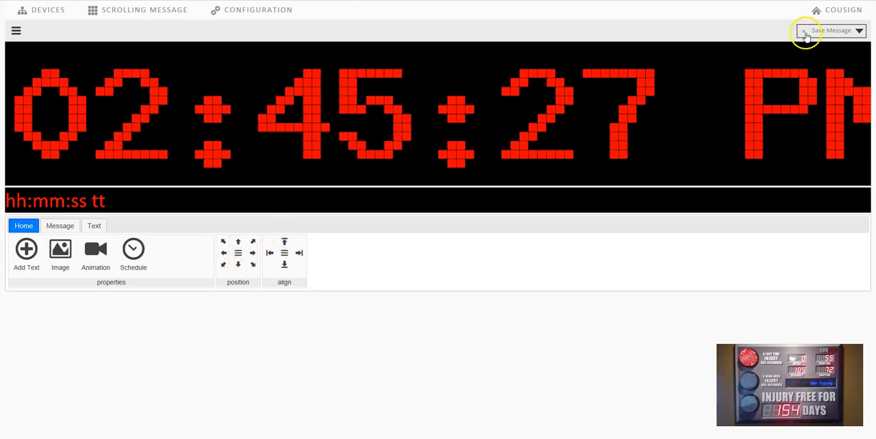
{"action": "left_click", "coordinate": [828, 30]}
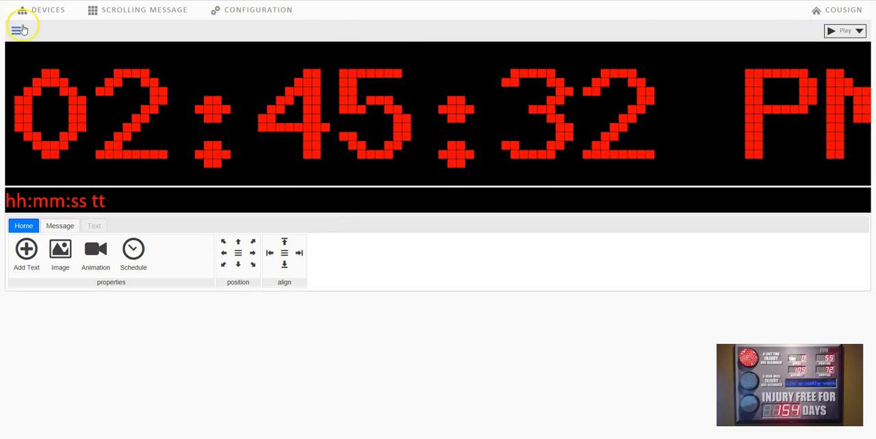
Step: Add a new blank message to the EXAMPLES playlist and begin adding text to it
{"action": "left_click", "coordinate": [20, 29]}
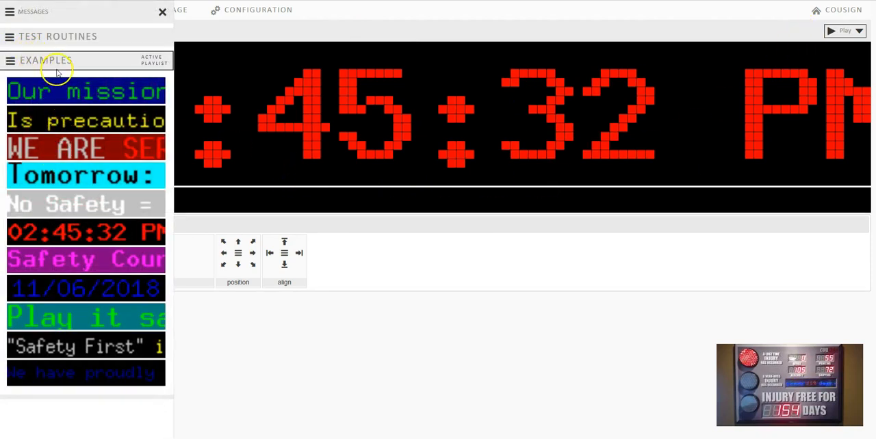
{"action": "left_click", "coordinate": [11, 60]}
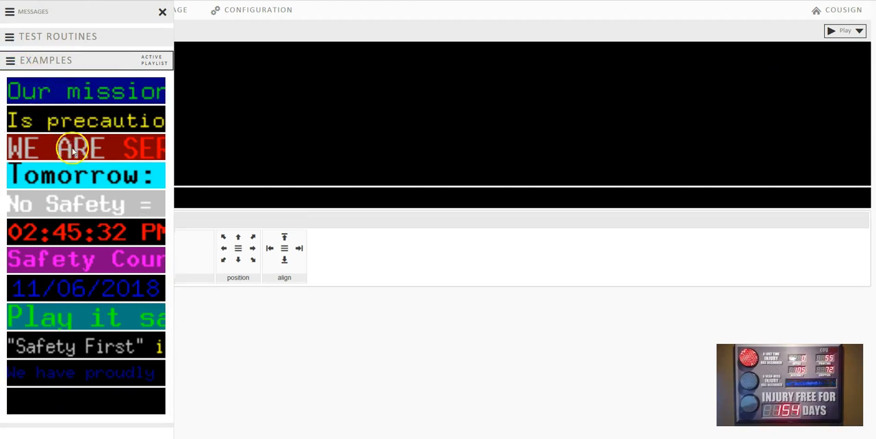
{"action": "mouse_move", "coordinate": [82, 402]}
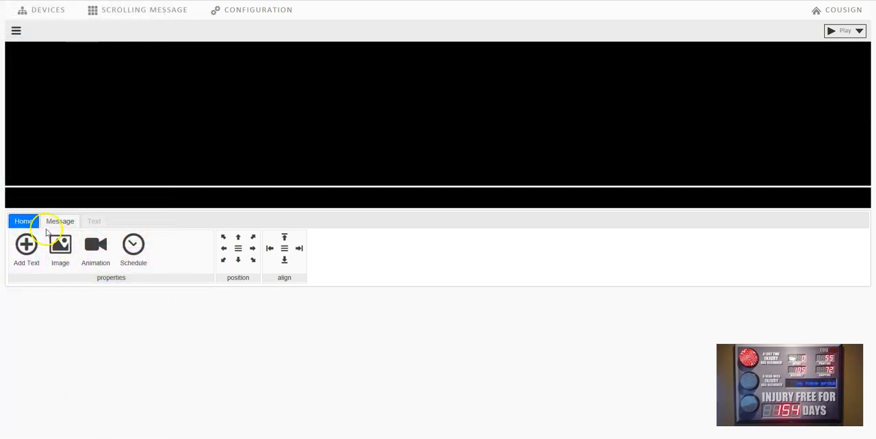
{"action": "left_click", "coordinate": [23, 221]}
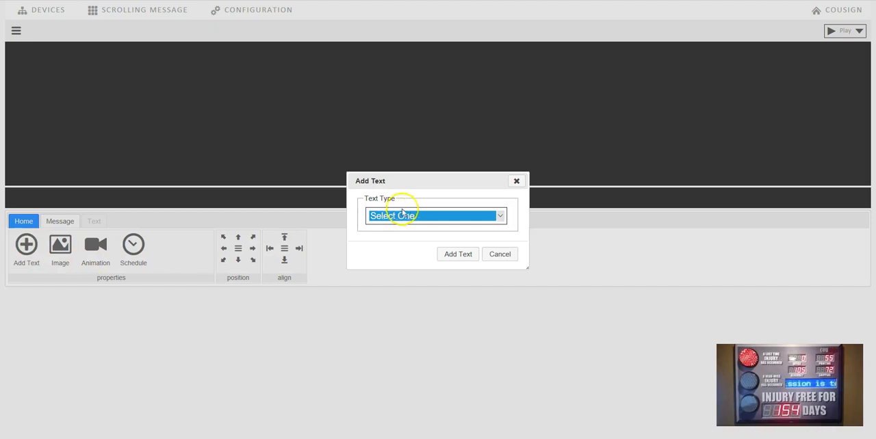
Step: Add the plain text 'Please be safe today!' to the new message
{"action": "left_click", "coordinate": [435, 216]}
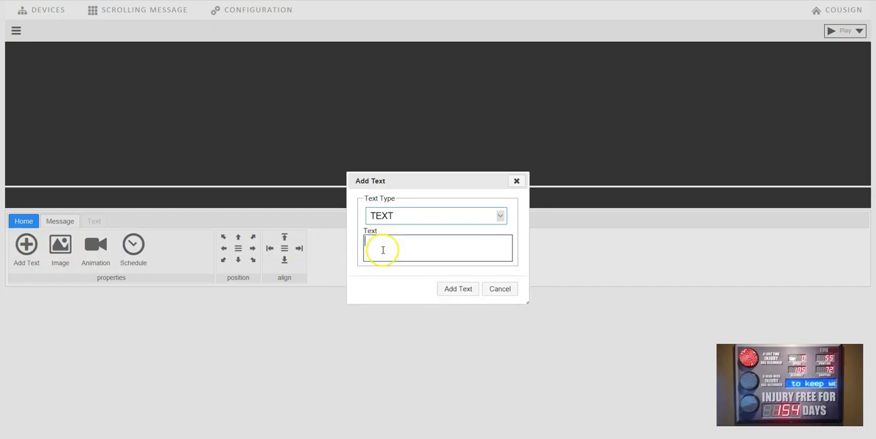
{"action": "type", "text": "Please be safe"}
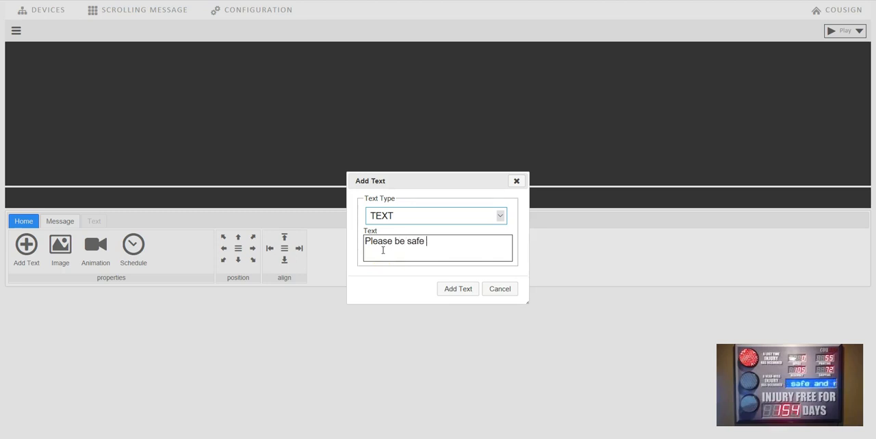
{"action": "type", "text": "today!"}
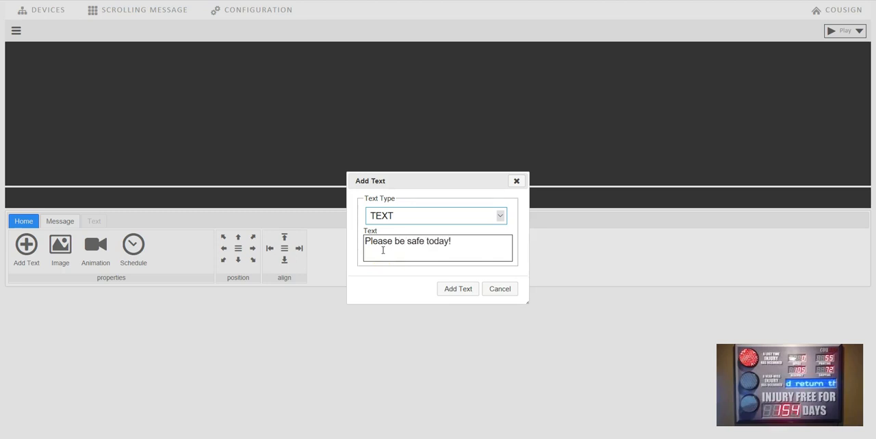
{"action": "left_click", "coordinate": [457, 288]}
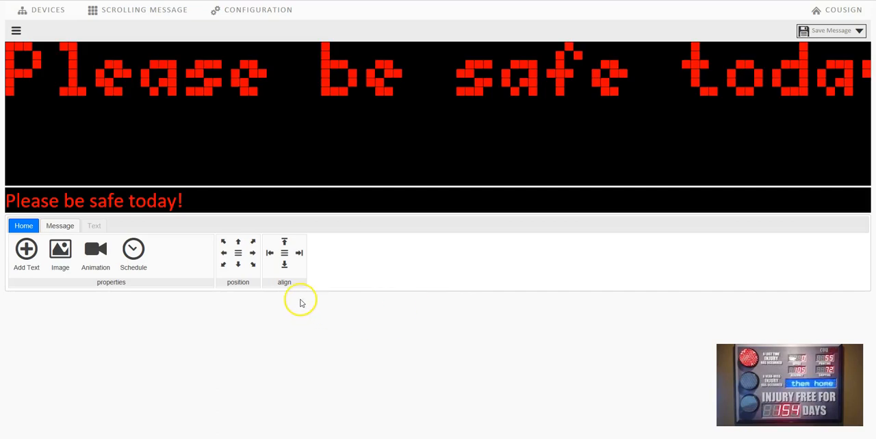
Step: Set the message text's foreground colour to green
{"action": "left_click", "coordinate": [94, 226]}
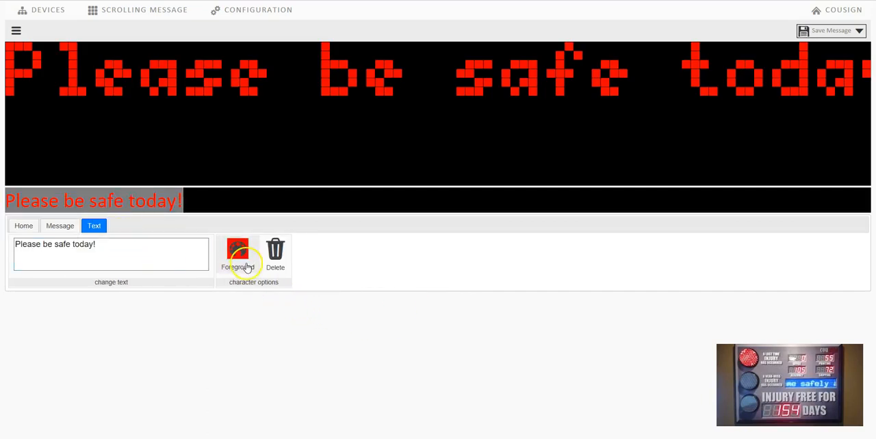
{"action": "left_click", "coordinate": [237, 250]}
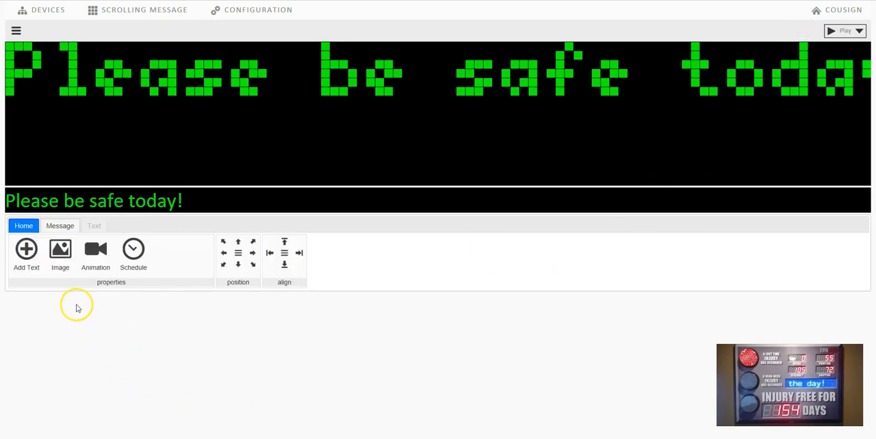
{"action": "mouse_move", "coordinate": [87, 281]}
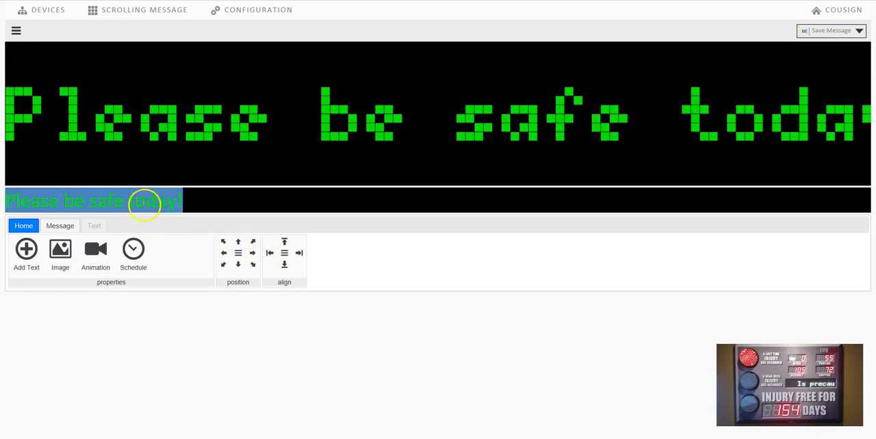
Step: Change the whole message's font to the larger 7 x 13 Normal
{"action": "left_click", "coordinate": [60, 226]}
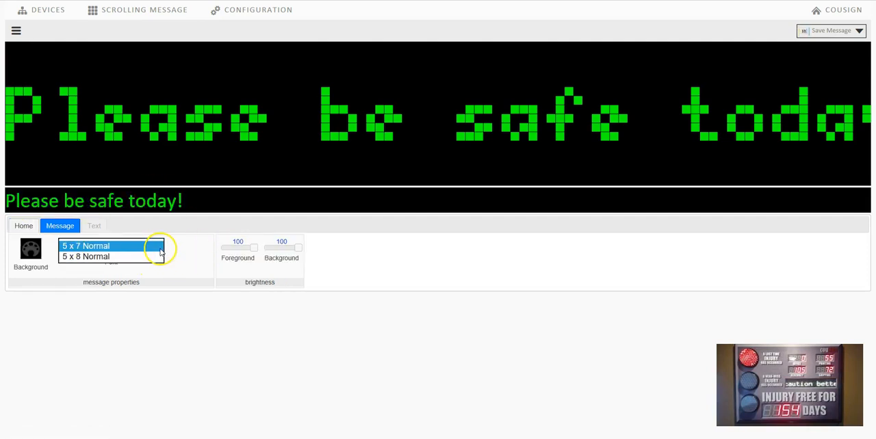
{"action": "left_click", "coordinate": [103, 246]}
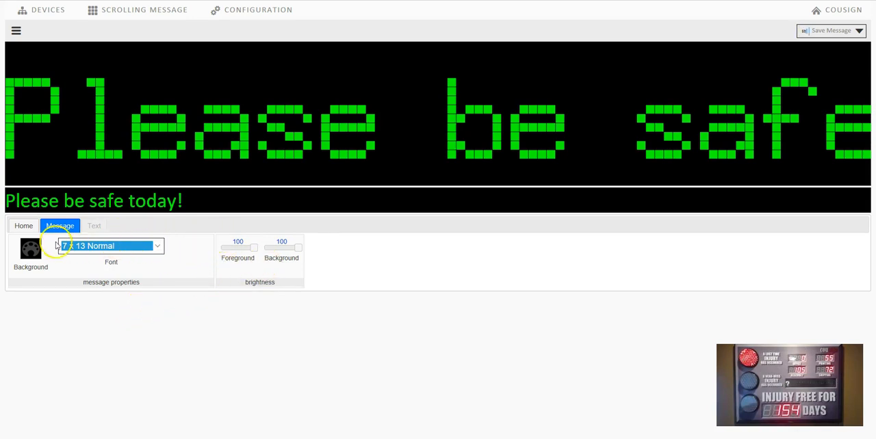
{"action": "left_click", "coordinate": [23, 225]}
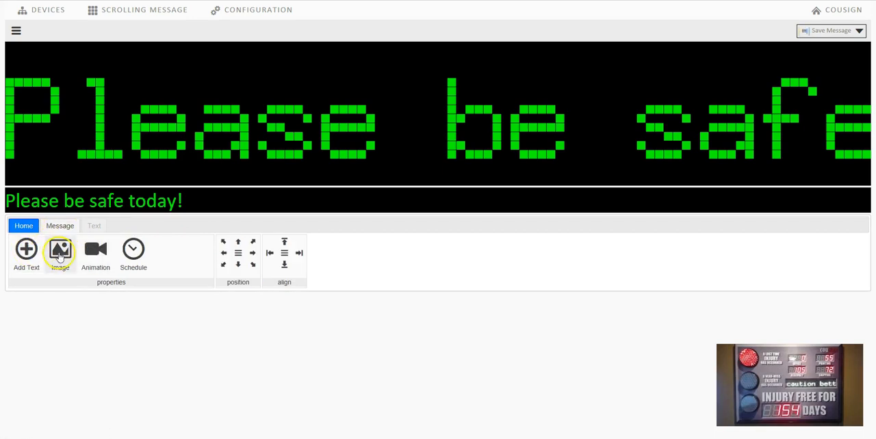
{"action": "left_click", "coordinate": [60, 225]}
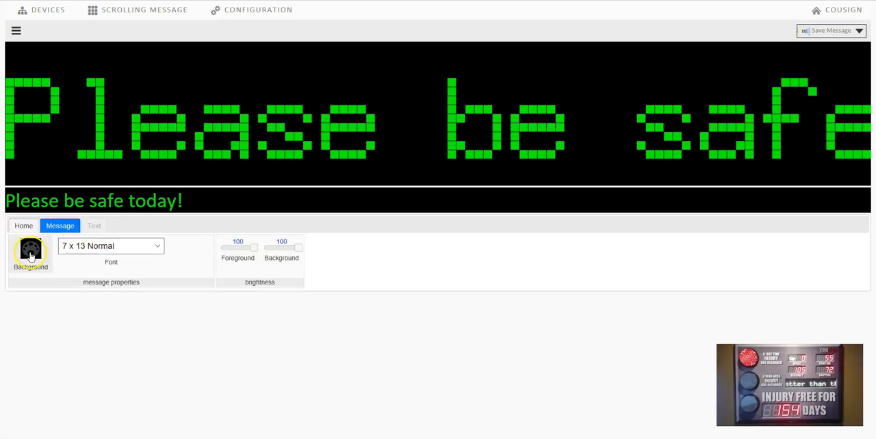
Step: Set the text's foreground colour to blue and save the message
{"action": "left_click", "coordinate": [94, 226]}
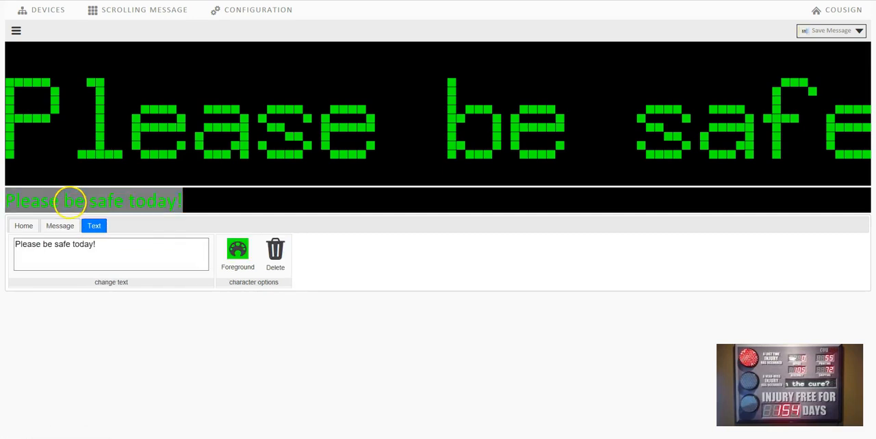
{"action": "left_click", "coordinate": [237, 250]}
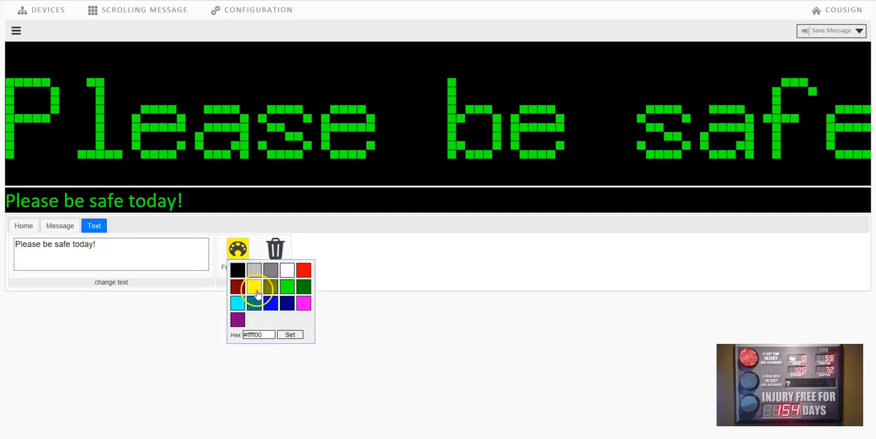
{"action": "left_click", "coordinate": [286, 303]}
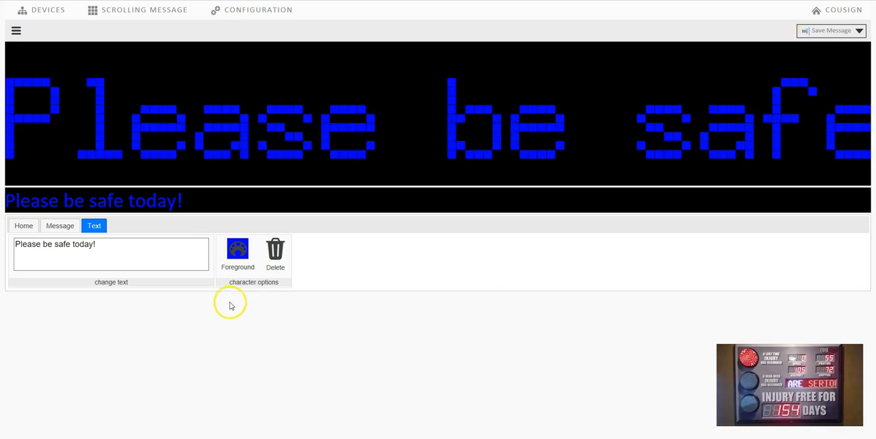
{"action": "left_click", "coordinate": [111, 254]}
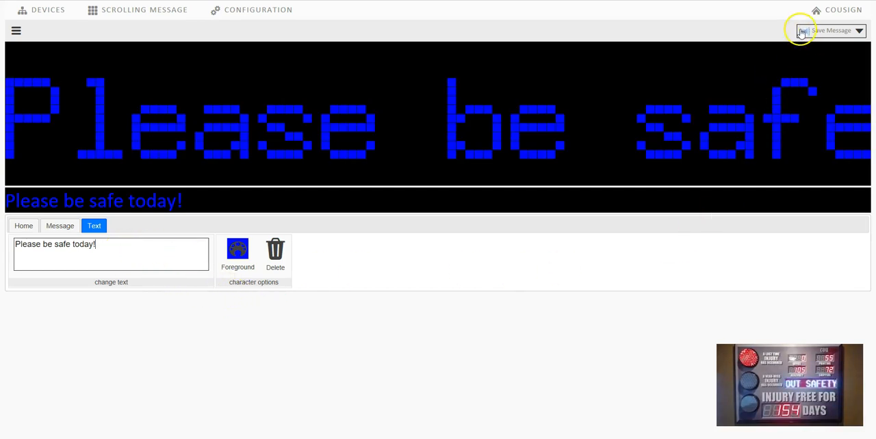
{"action": "left_click", "coordinate": [60, 225]}
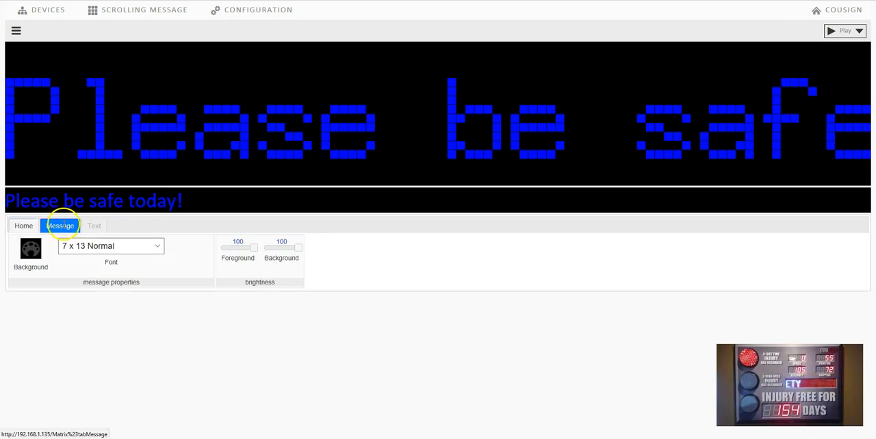
Step: Set the message's introduction animation to FADE
{"action": "left_click", "coordinate": [24, 226]}
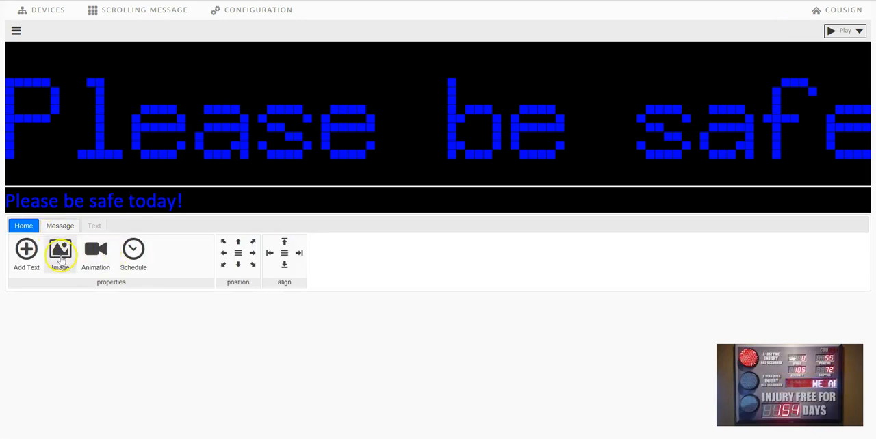
{"action": "left_click", "coordinate": [96, 253]}
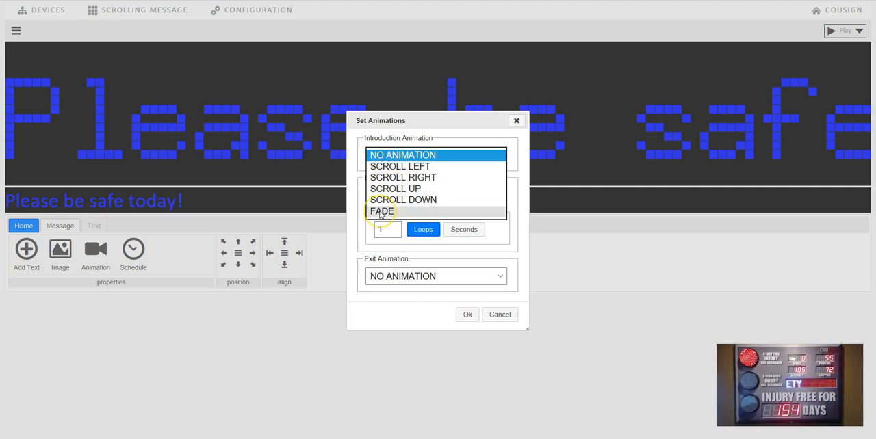
{"action": "left_click", "coordinate": [381, 211]}
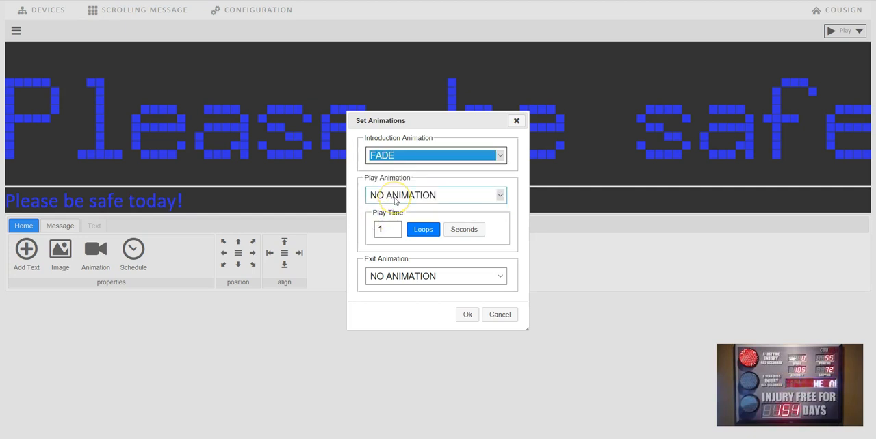
{"action": "left_click", "coordinate": [435, 195]}
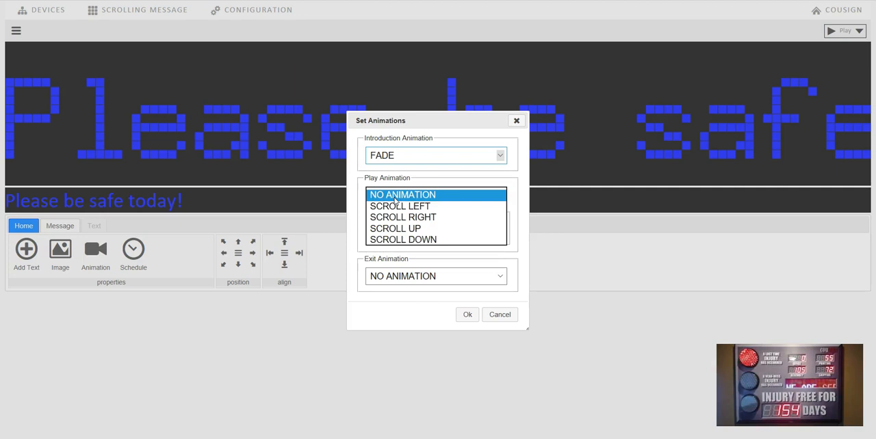
{"action": "left_click", "coordinate": [402, 194]}
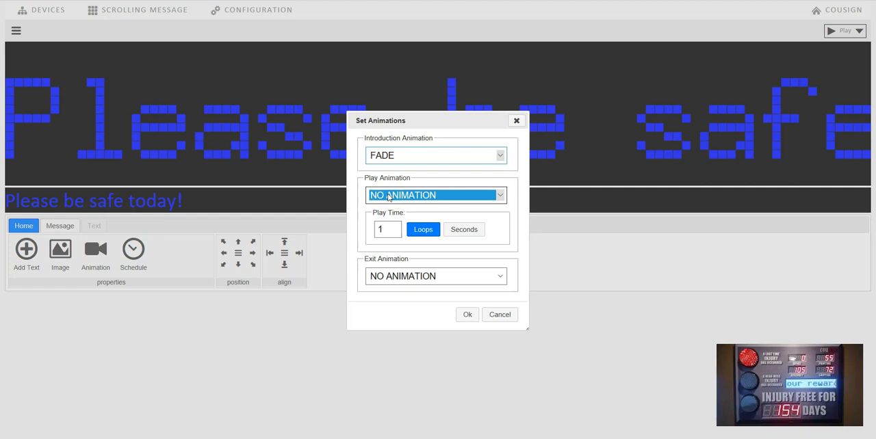
Step: Set the play animation to SCROLL LEFT with 3 loops and the exit to FADE
{"action": "left_click", "coordinate": [436, 195]}
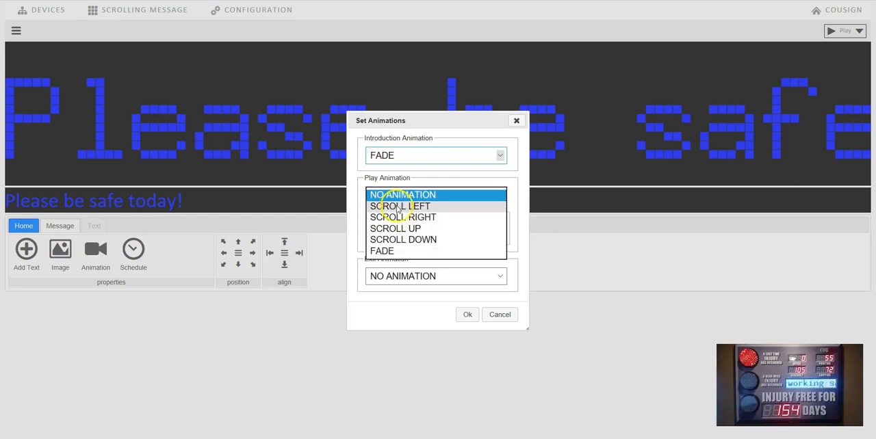
{"action": "left_click", "coordinate": [400, 206]}
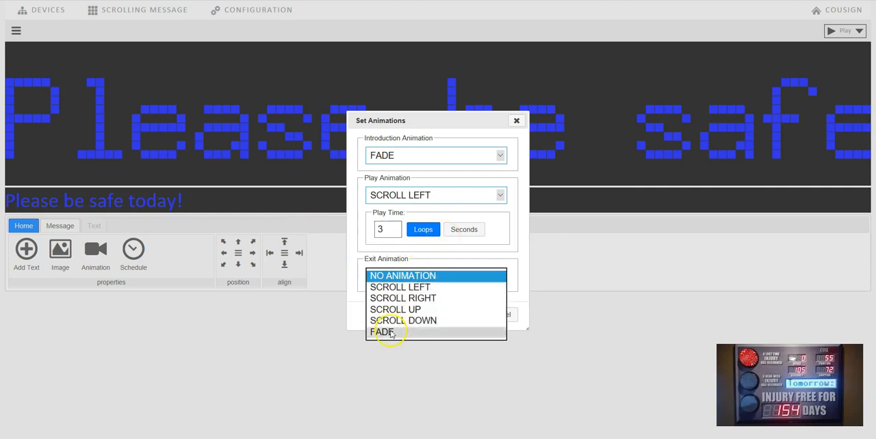
{"action": "left_click", "coordinate": [383, 332]}
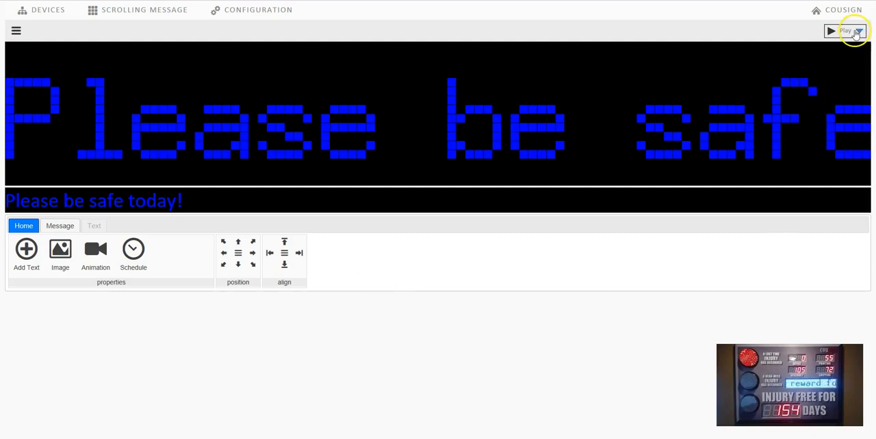
Step: Play a local preview of the animated 'Please be safe today!' message
{"action": "left_click", "coordinate": [849, 31]}
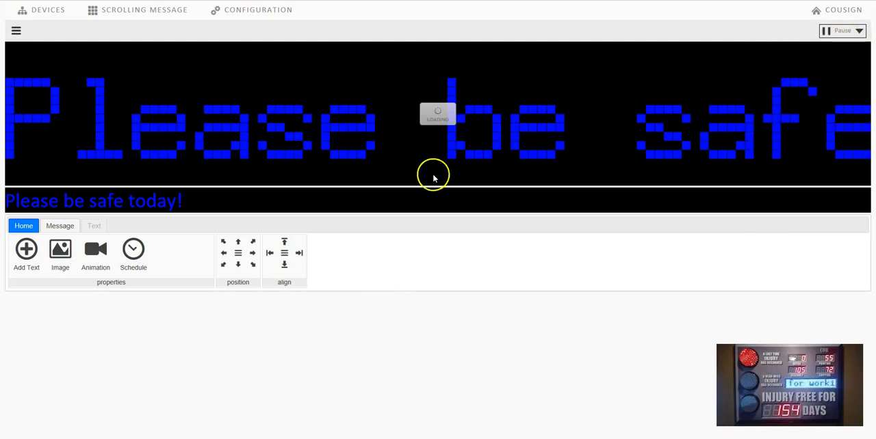
{"action": "mouse_move", "coordinate": [272, 150]}
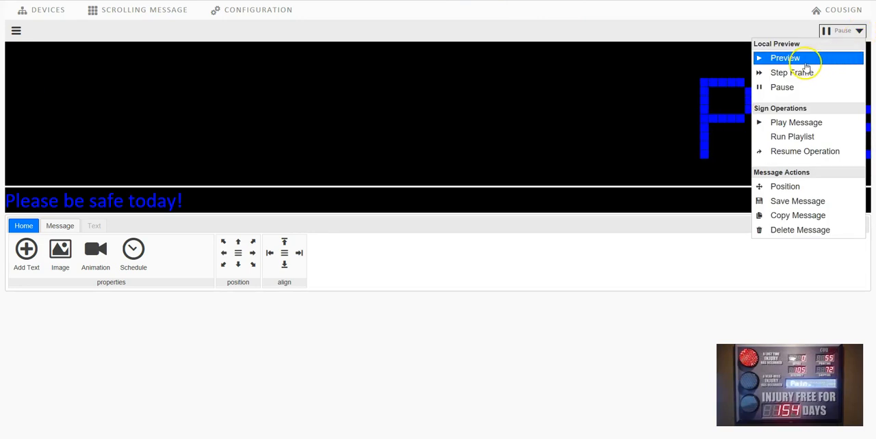
{"action": "left_click", "coordinate": [785, 57]}
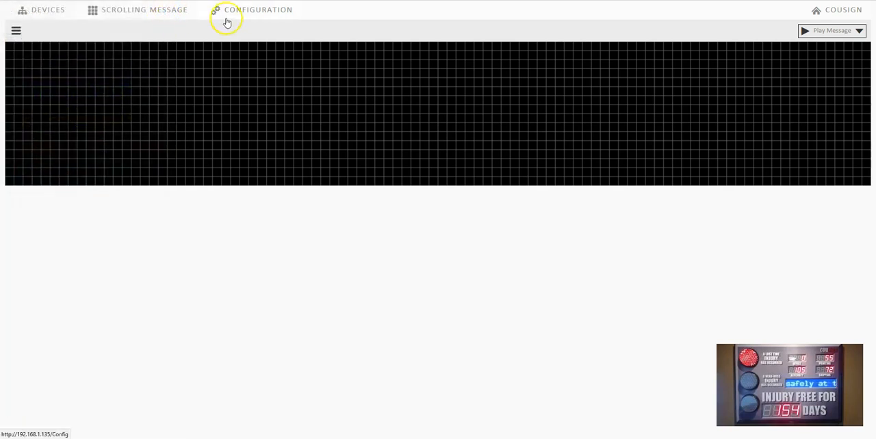
Step: Switch to the Configuration Options page listing settings, discovery, logs, network, time and reboot
{"action": "left_click", "coordinate": [258, 10]}
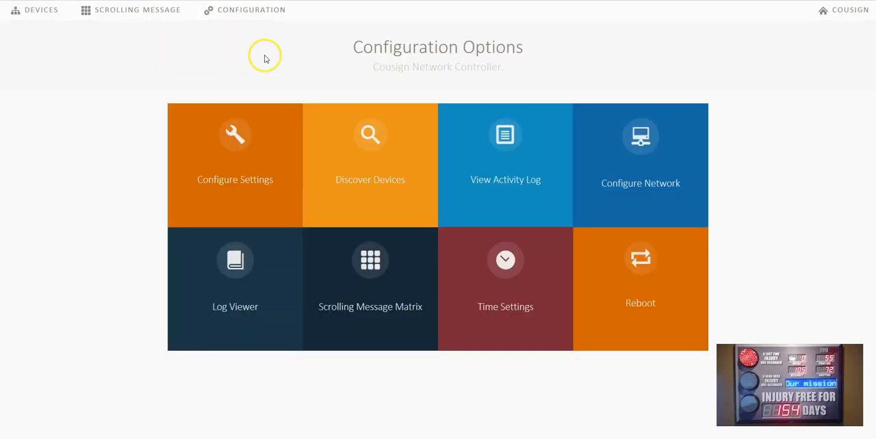
{"action": "mouse_move", "coordinate": [612, 151]}
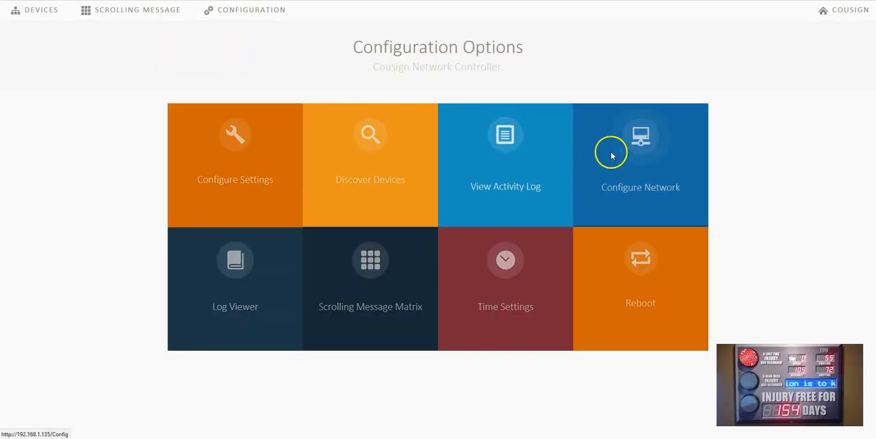
{"action": "mouse_move", "coordinate": [641, 165]}
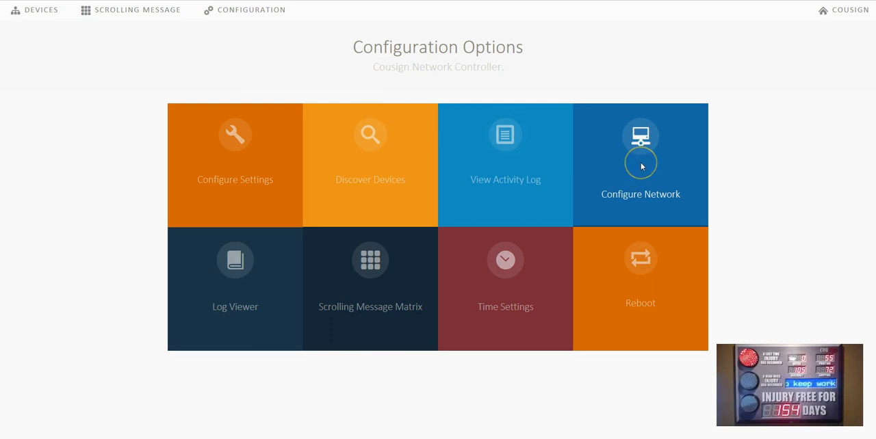
Step: Review Configure Networking's Wireless networks, IP Addresses DHCP settings and General hostname
{"action": "left_click", "coordinate": [640, 165]}
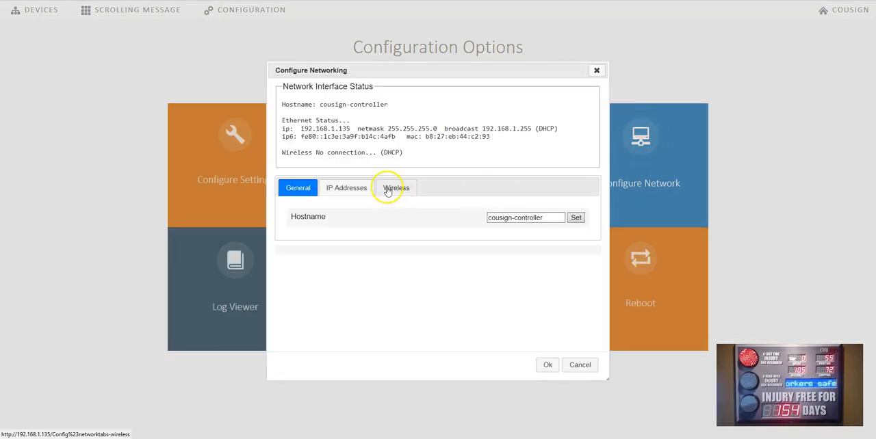
{"action": "left_click", "coordinate": [396, 187]}
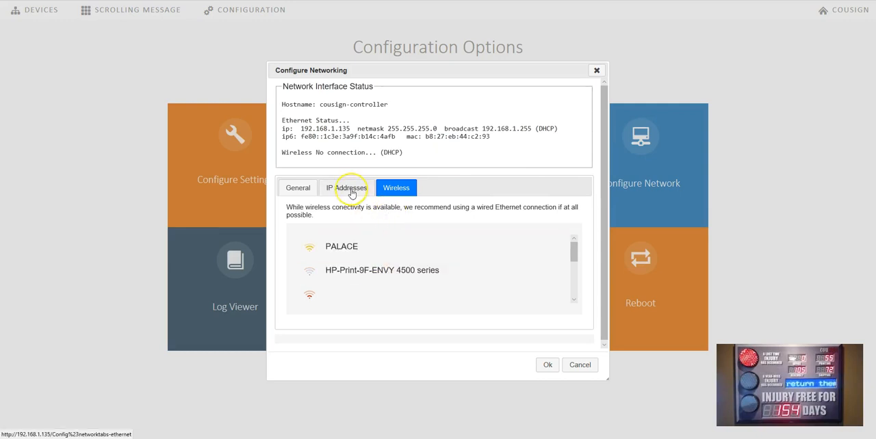
{"action": "left_click", "coordinate": [347, 188]}
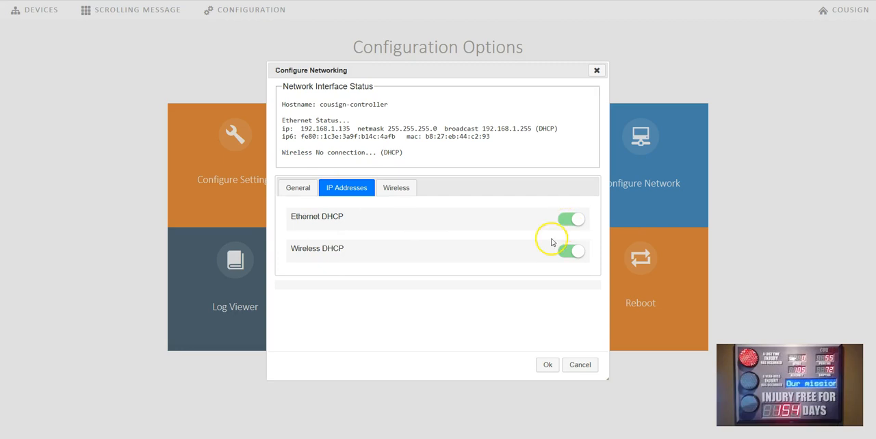
{"action": "mouse_move", "coordinate": [532, 236]}
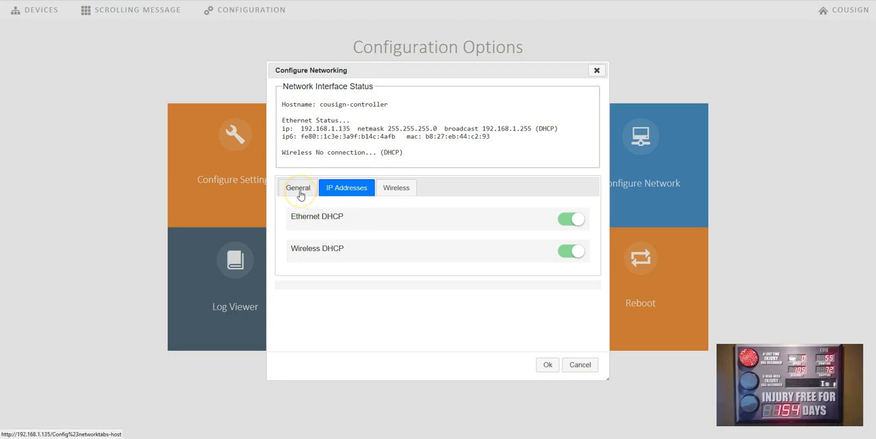
{"action": "left_click", "coordinate": [298, 187]}
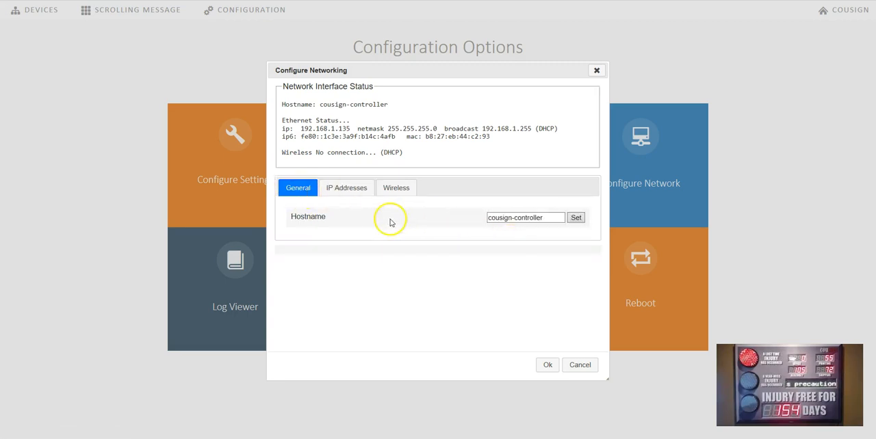
{"action": "mouse_move", "coordinate": [547, 365]}
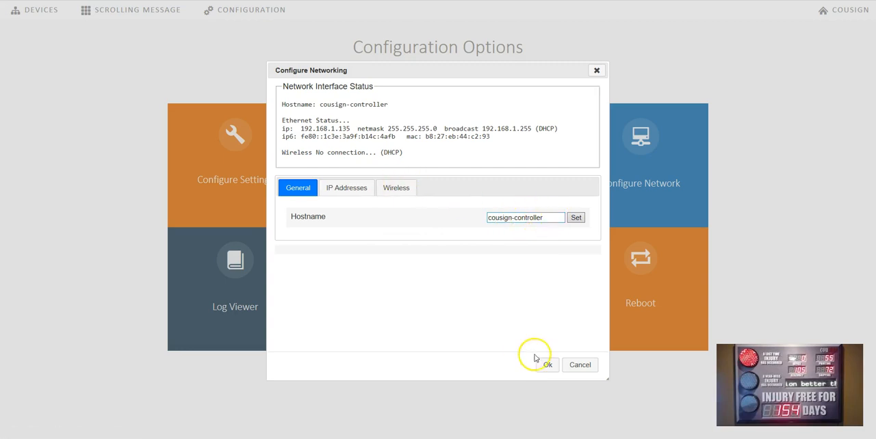
Step: Close Configure Networking and look over the Time Settings time zone map
{"action": "left_click", "coordinate": [547, 364]}
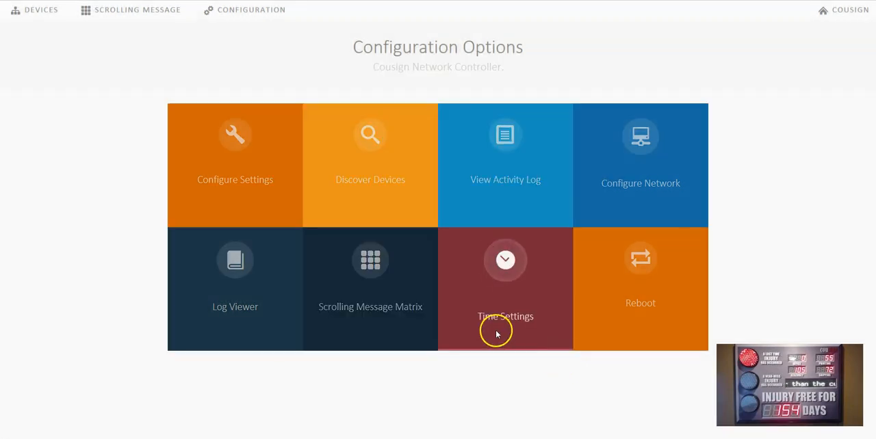
{"action": "mouse_move", "coordinate": [505, 168]}
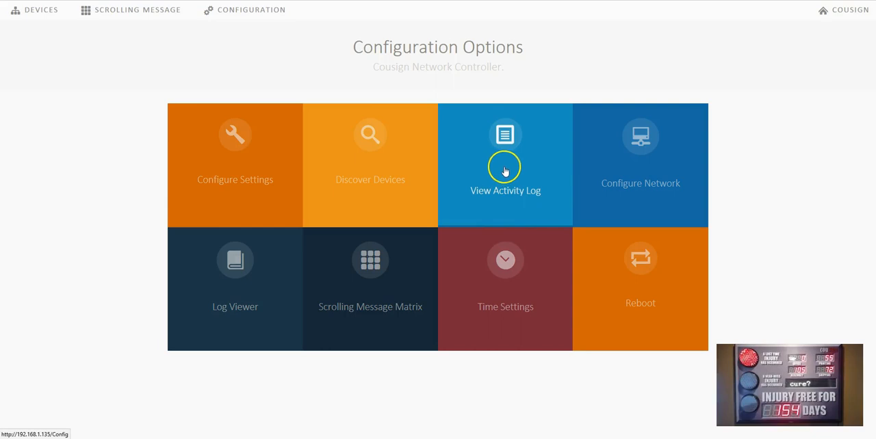
{"action": "mouse_move", "coordinate": [234, 291]}
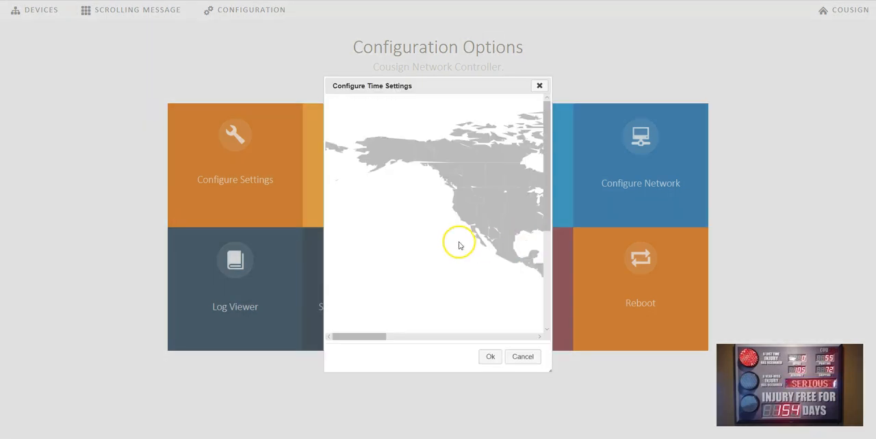
{"action": "left_click_drag", "start_coordinate": [362, 336], "coordinate": [424, 336]}
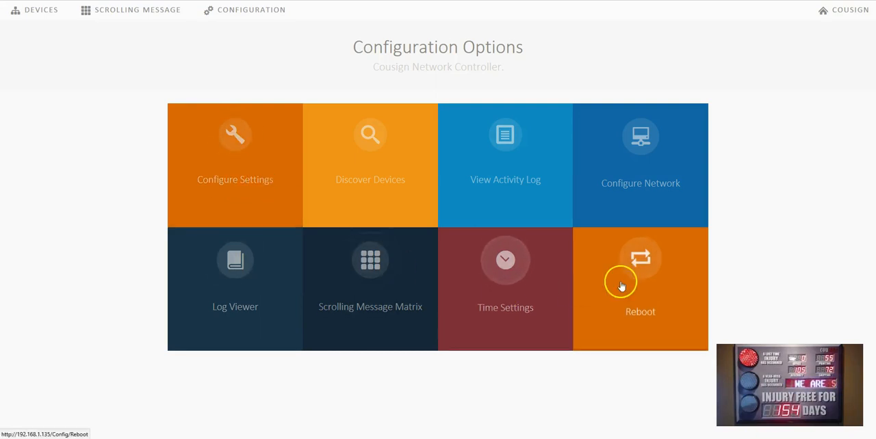
{"action": "mouse_move", "coordinate": [371, 267]}
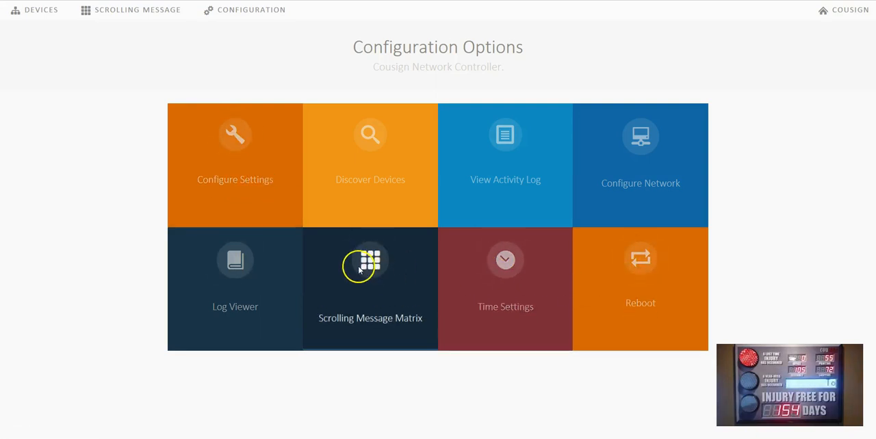
Step: Review the Scrolling Message Matrix restore points, brightness/panel settings and service status, then close it
{"action": "left_click", "coordinate": [370, 273]}
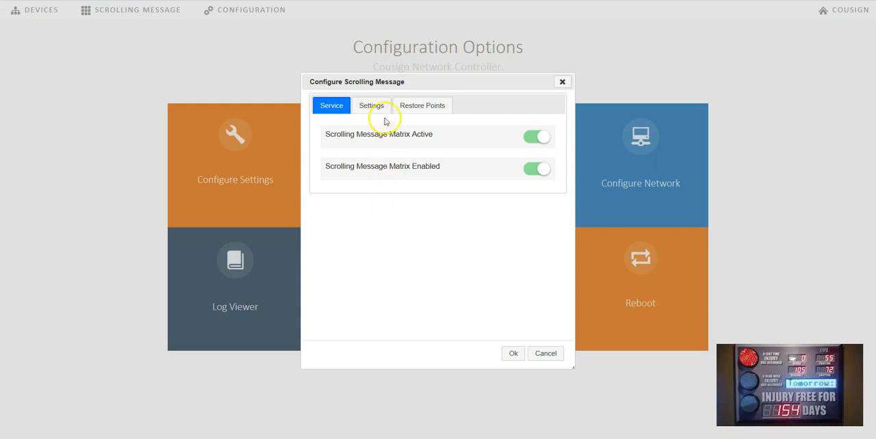
{"action": "left_click", "coordinate": [422, 105]}
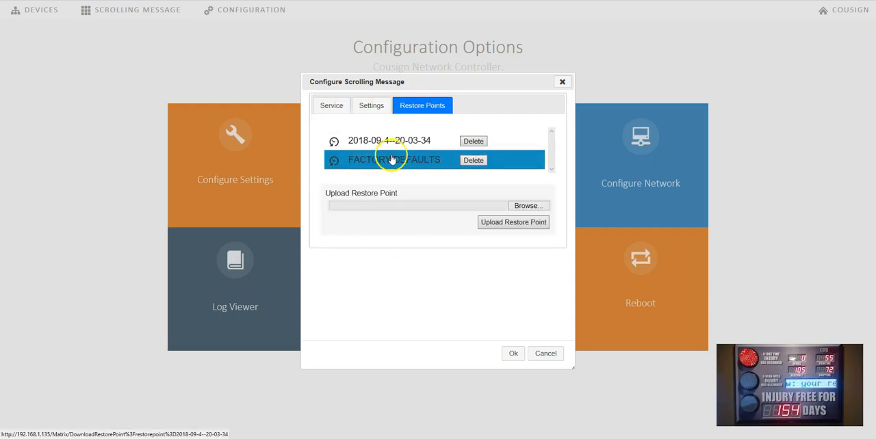
{"action": "left_click", "coordinate": [390, 140]}
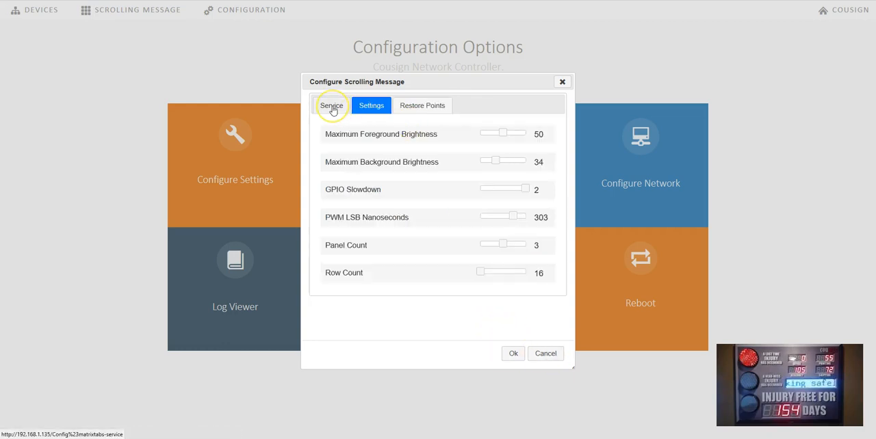
{"action": "left_click", "coordinate": [332, 105]}
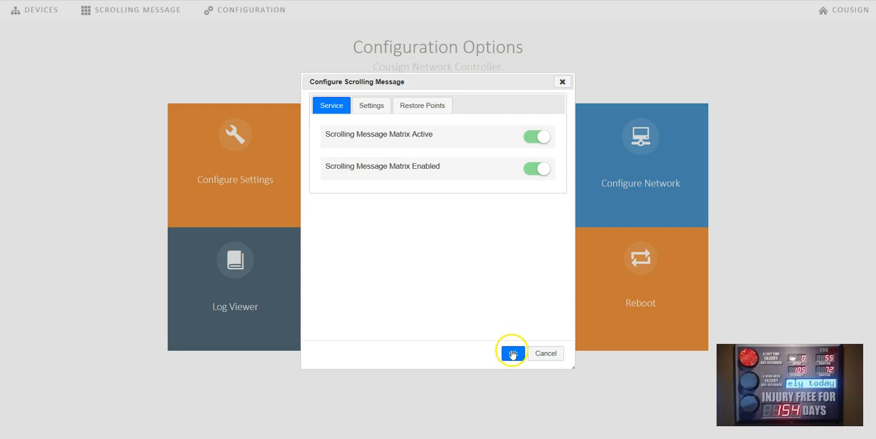
{"action": "left_click", "coordinate": [512, 353]}
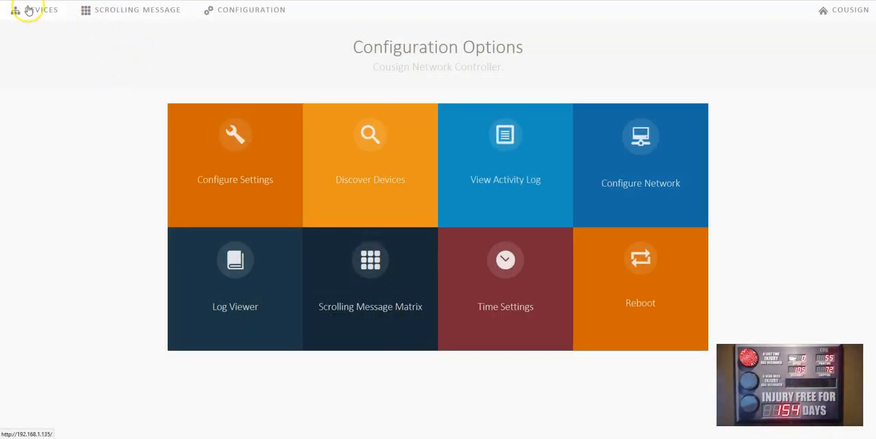
Step: Return to the Devices overview listing six attached devices
{"action": "left_click", "coordinate": [41, 9]}
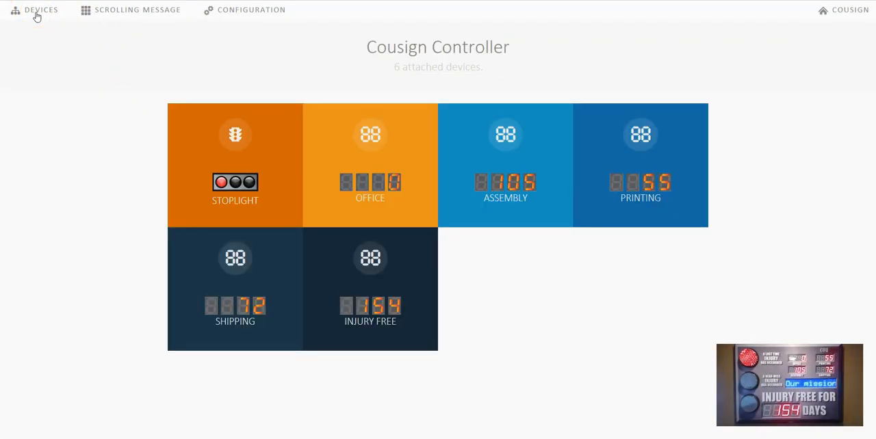